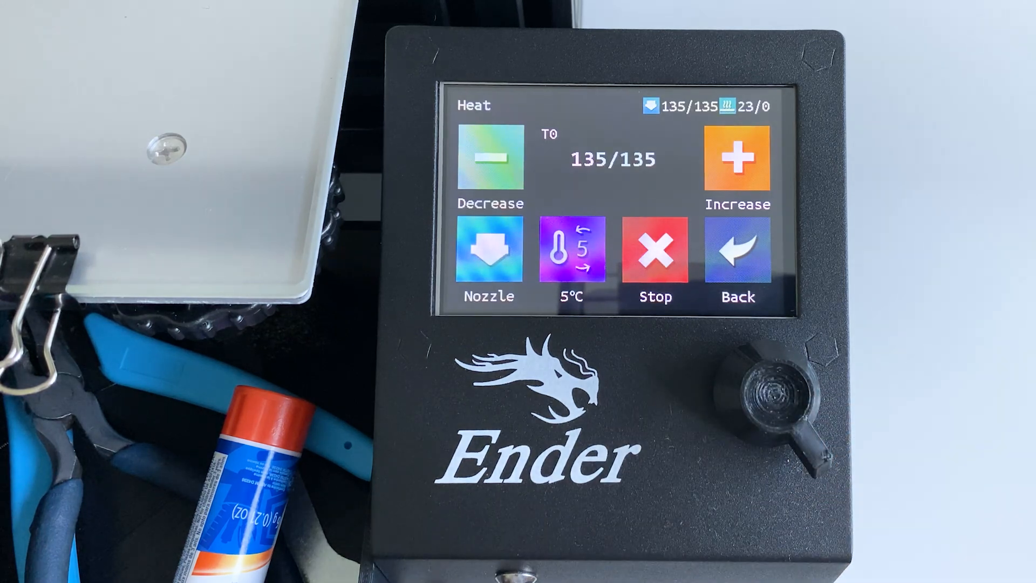
- Switch the temperature step to 10°C and raise the nozzle target toward 195°C
left_click(573, 253)
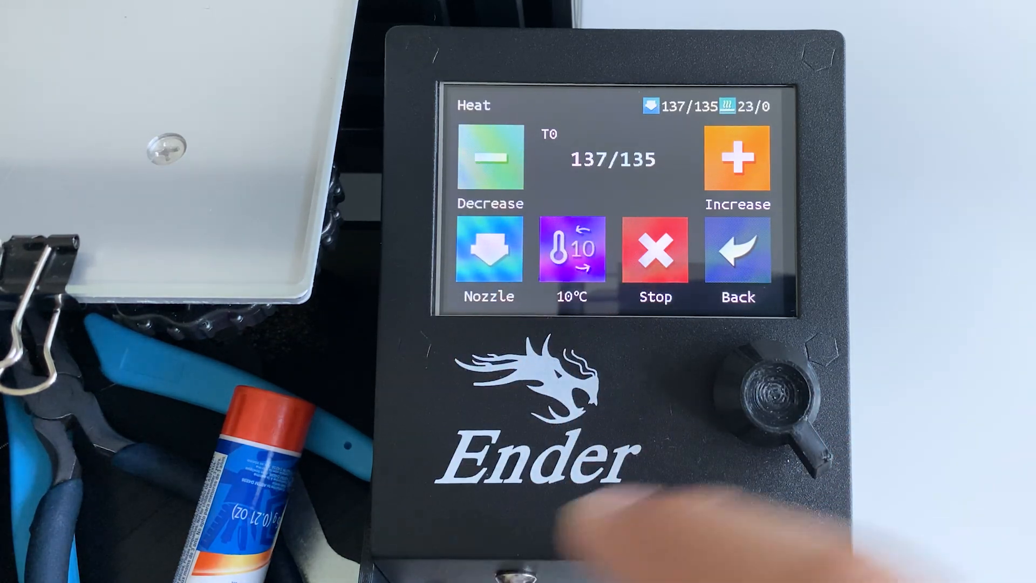
left_click(736, 159)
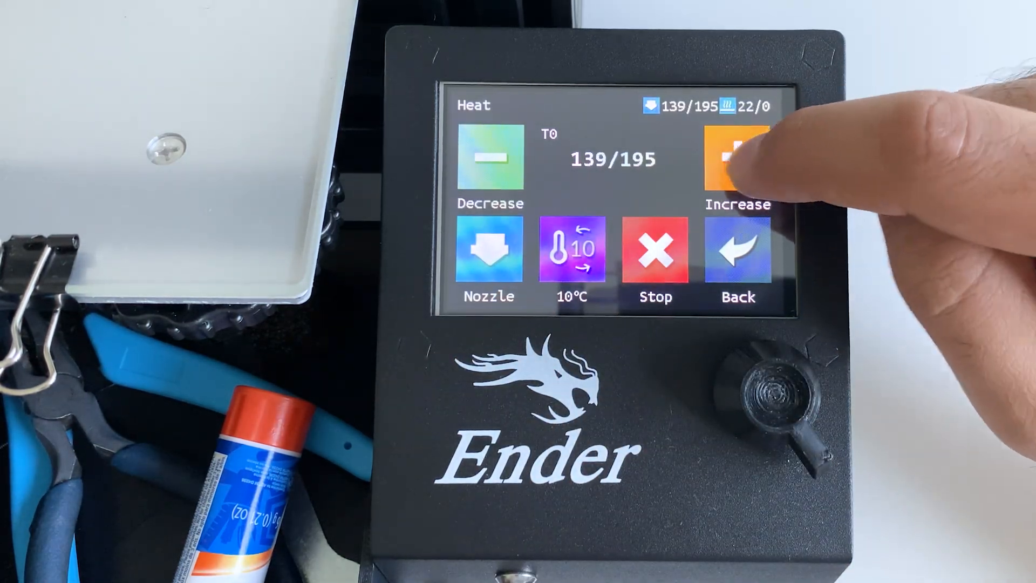